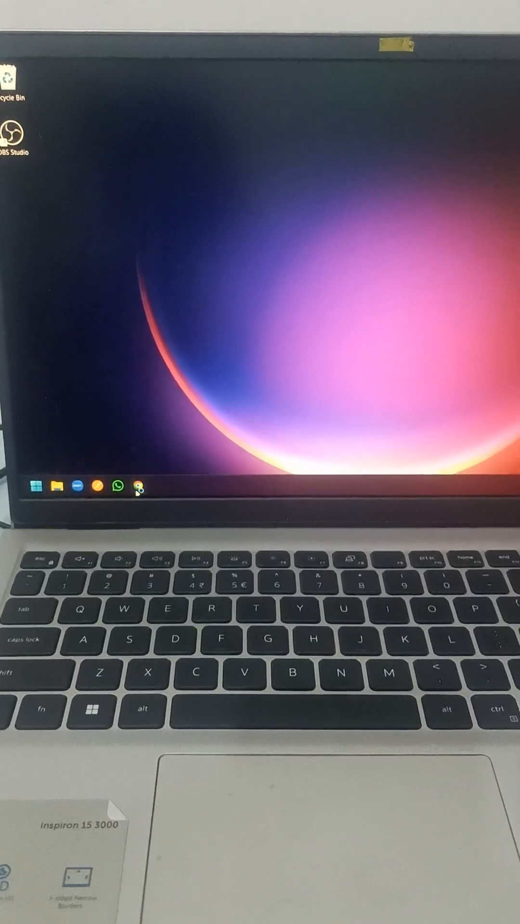
Search Google for 'httrack' in Chrome, showing the official HTTrack site first.
left_click(137, 485)
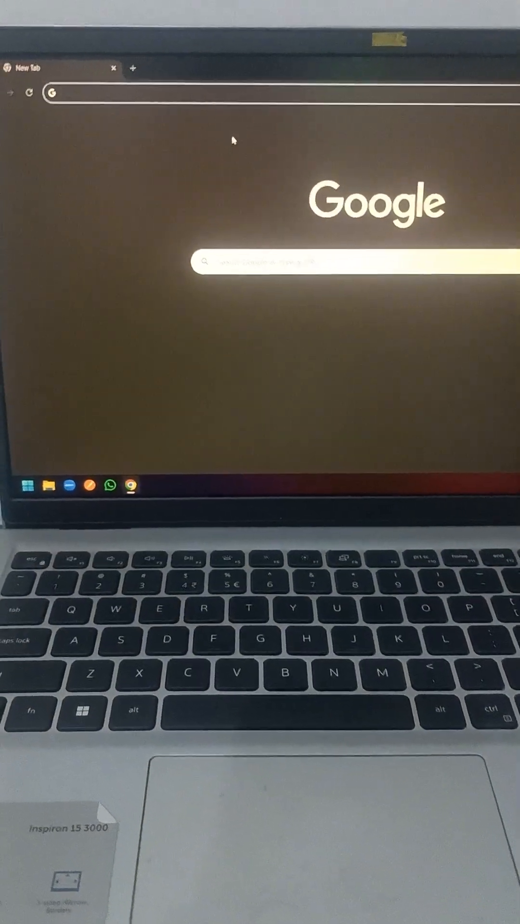
type("httrack")
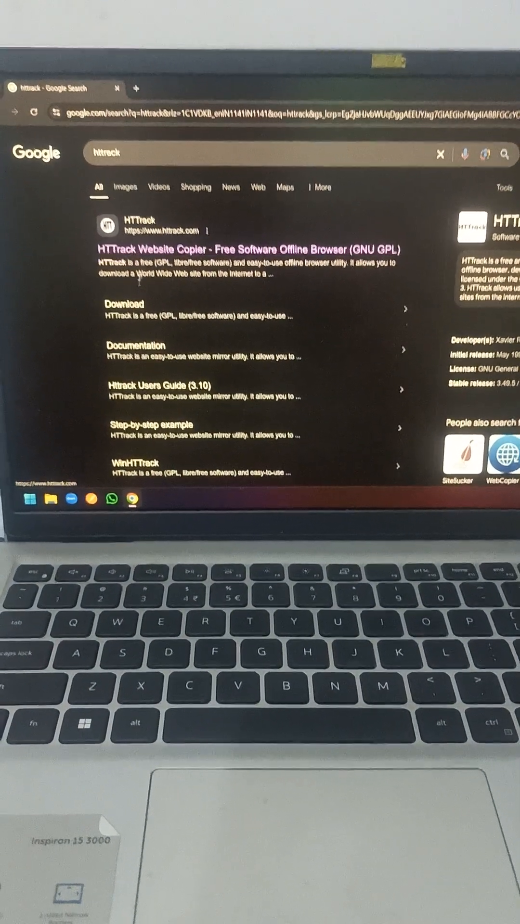
Visit httrack.com and download and run the 64-bit HTTrack installer.
left_click(124, 304)
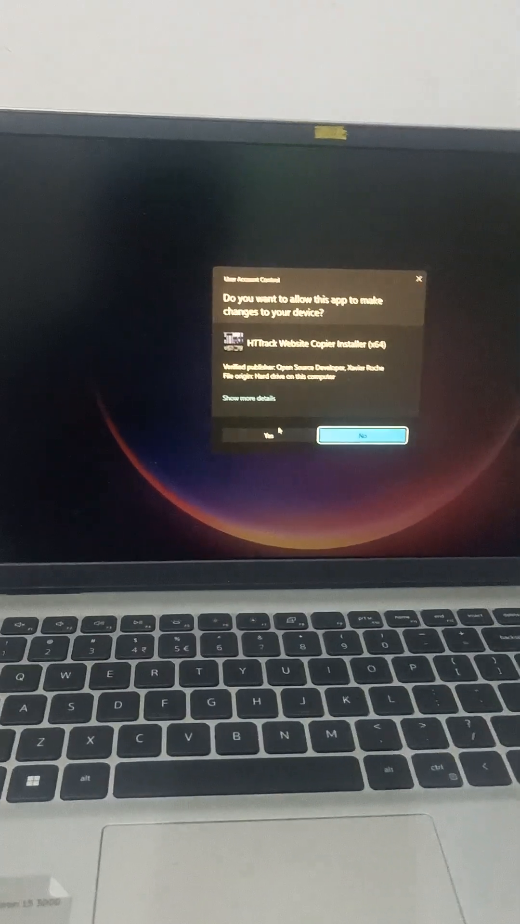
Allow the installer, accept the license, keep the desktop icon and finish setup launching WinHTTrack.
left_click(266, 435)
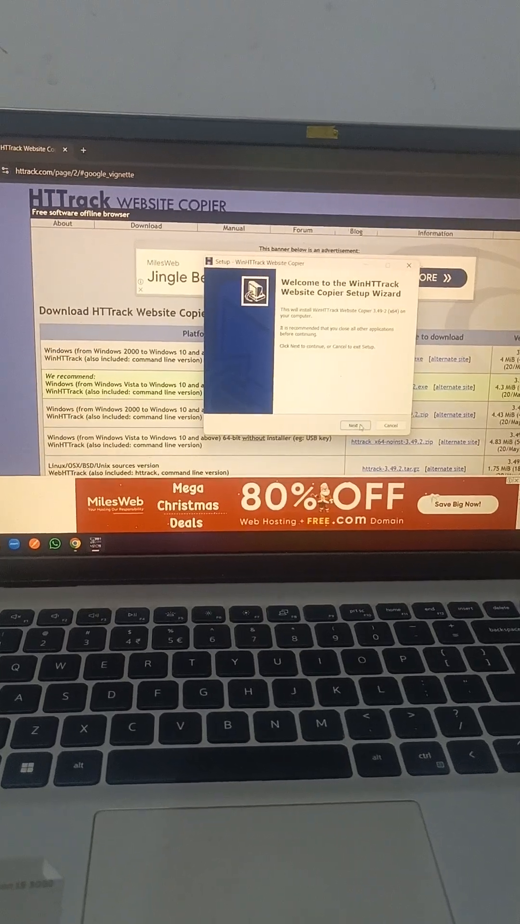
left_click(354, 426)
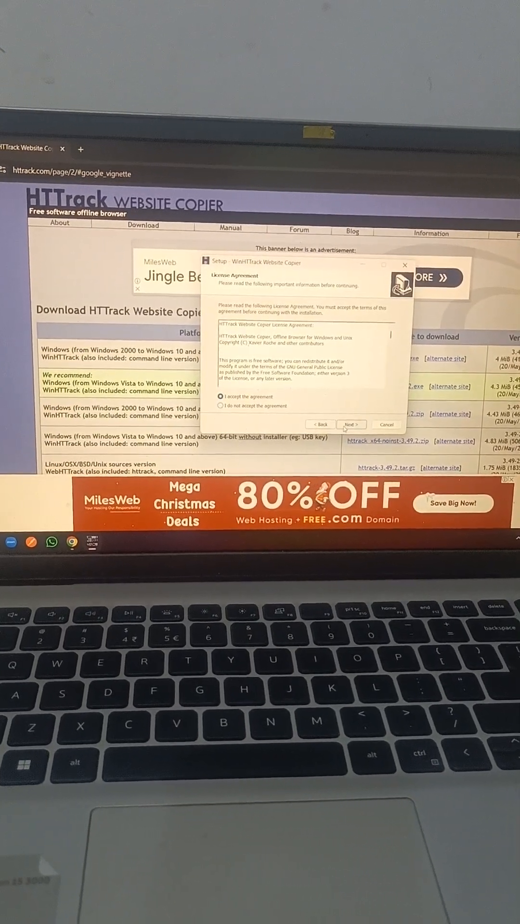
left_click(350, 425)
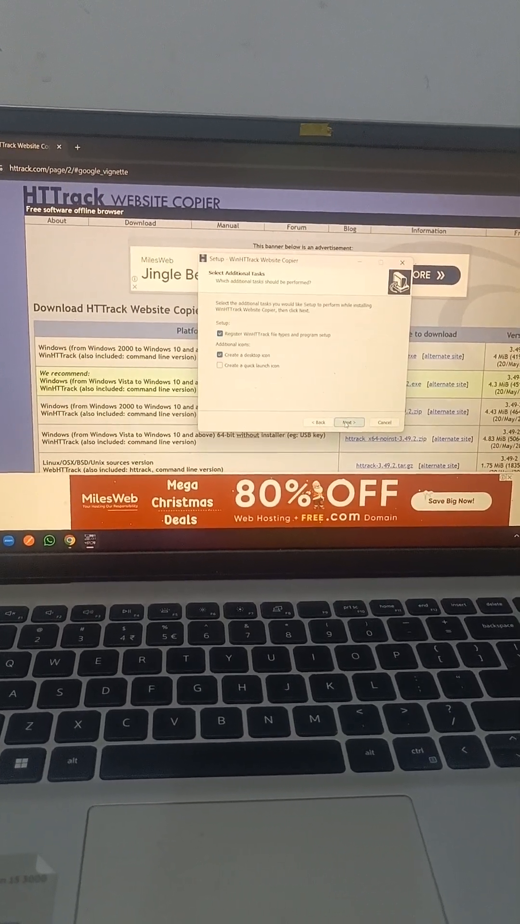
left_click(348, 423)
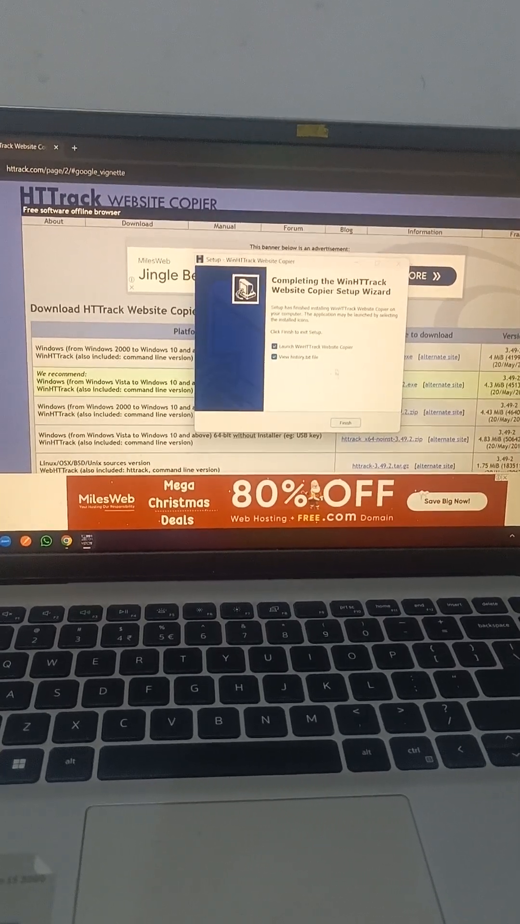
left_click(345, 423)
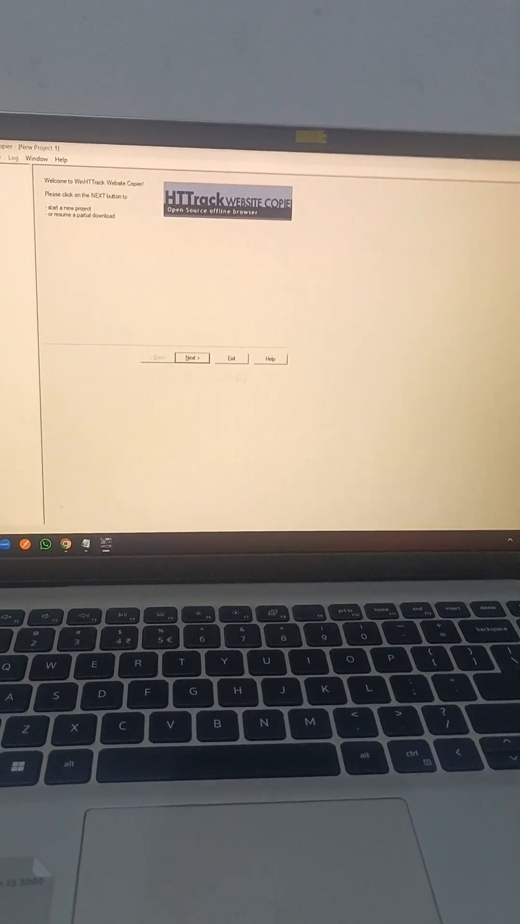
Start a new project named after the seomax page with base path C:\My Web Sites.
left_click(192, 358)
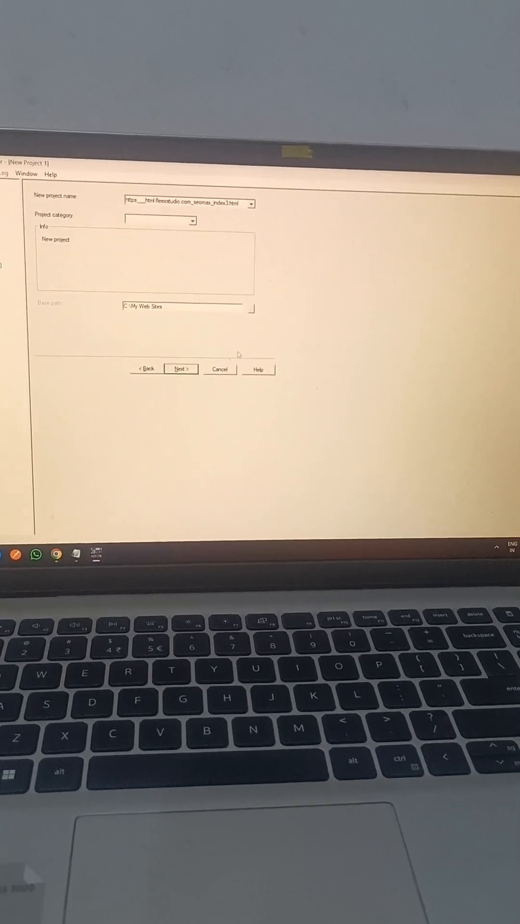
left_click(181, 369)
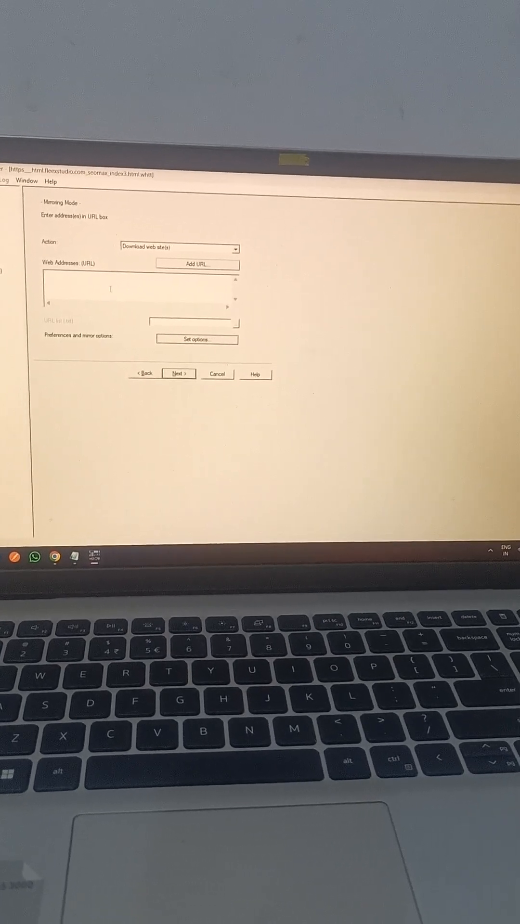
type("https://html.fleexstudio.com/seomax/index3.html")
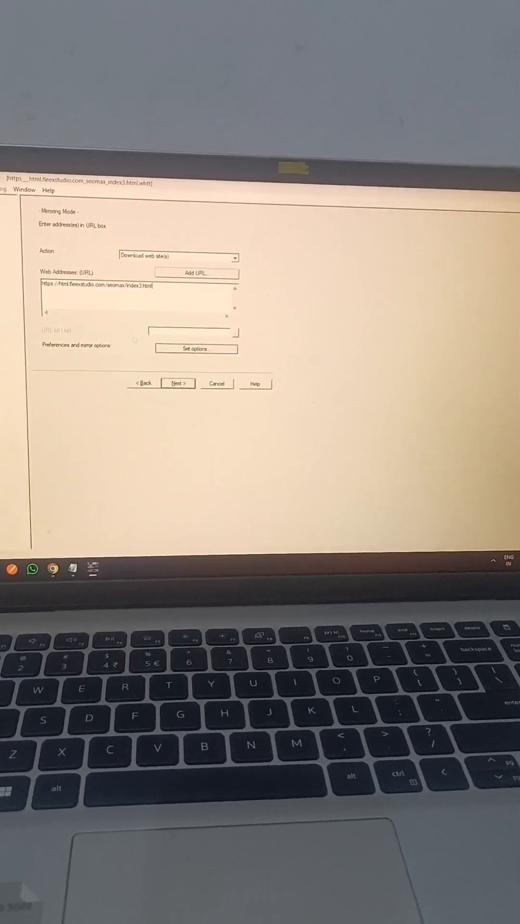
left_click(178, 383)
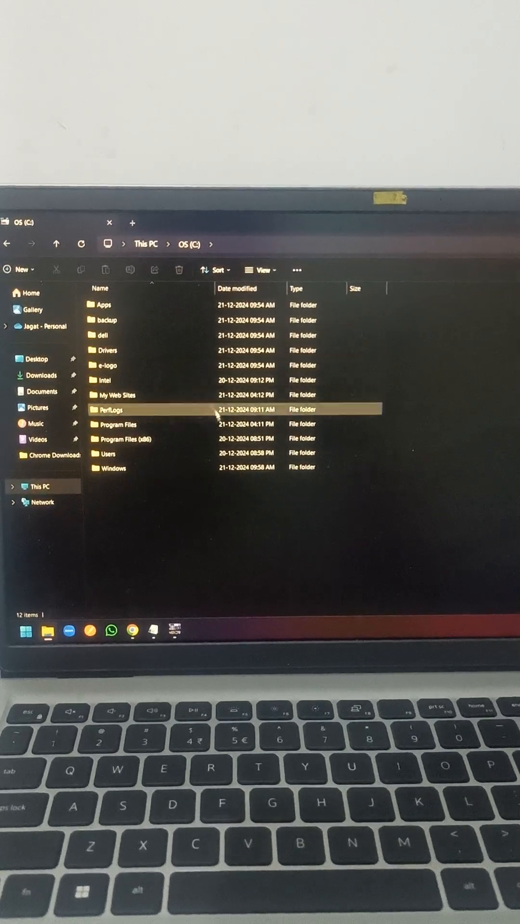
Open the My Web Sites folder holding the mirrored seomax project.
left_click(115, 399)
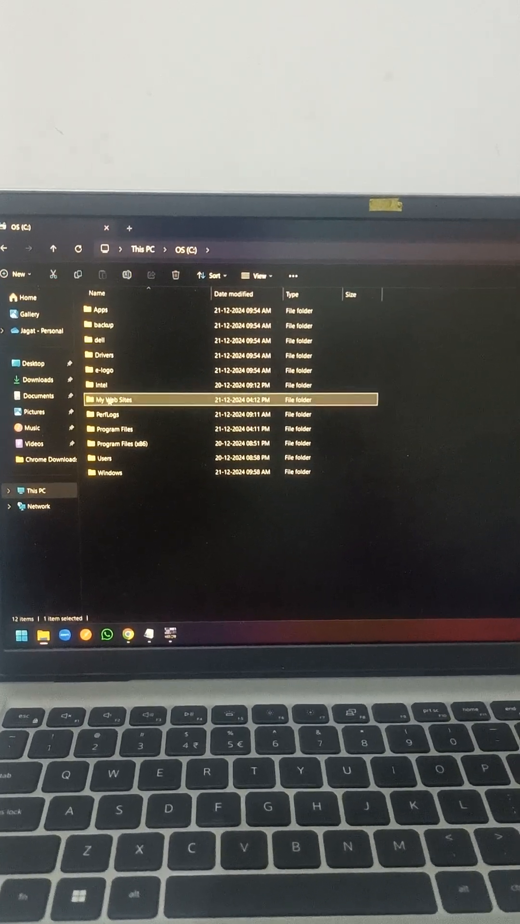
double_click(115, 399)
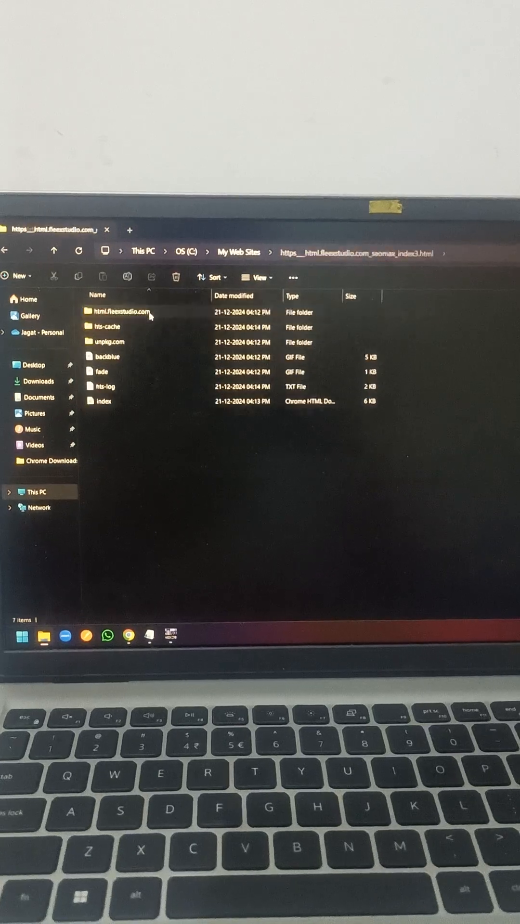